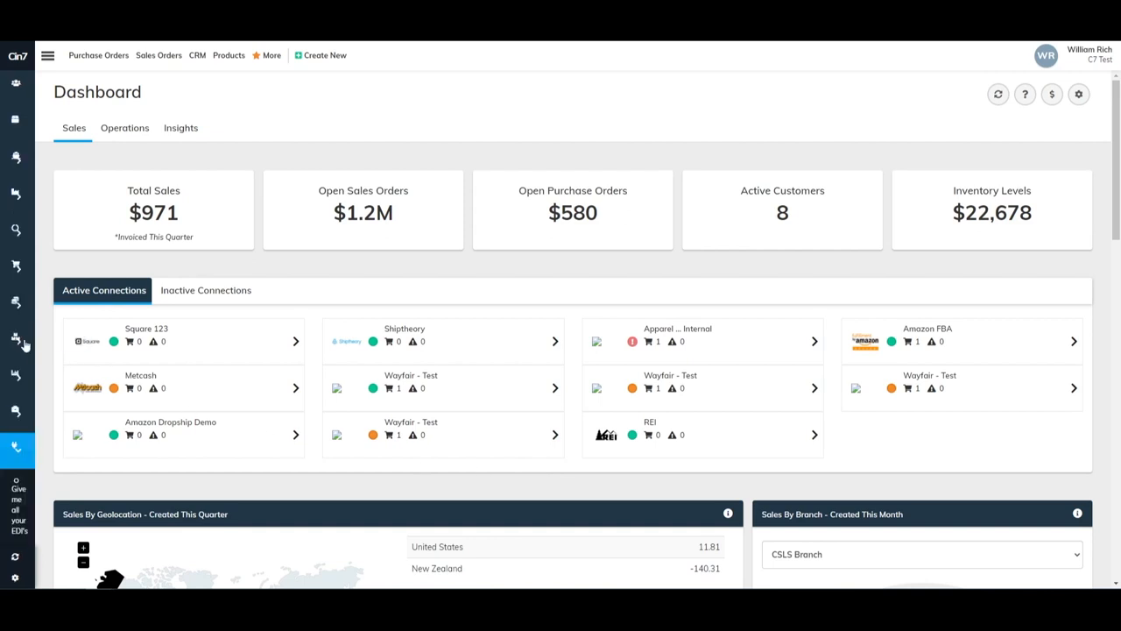
# - Open the EDI Dashboard under Integrations from the left navigation menu
pyautogui.click(47, 55)
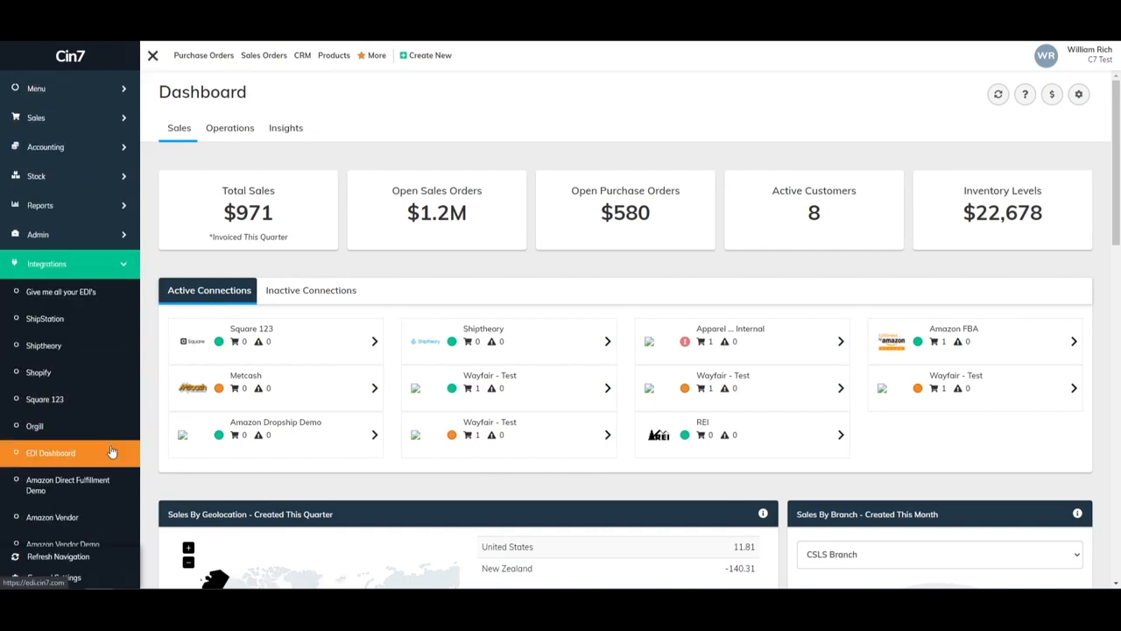
pyautogui.click(50, 452)
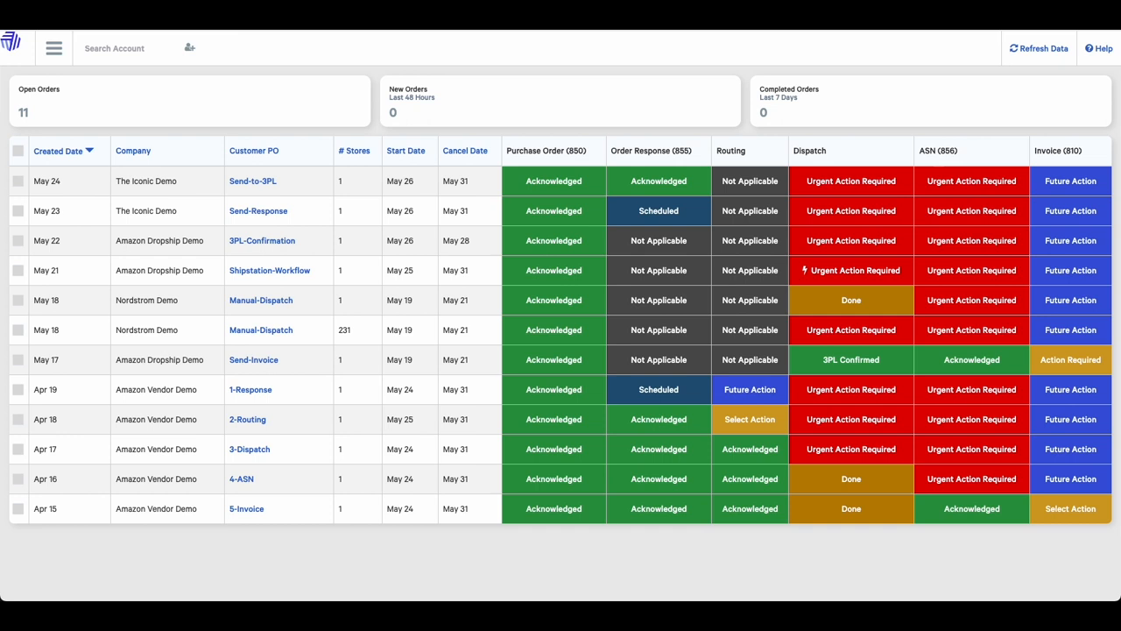
pyautogui.moveTo(36, 113)
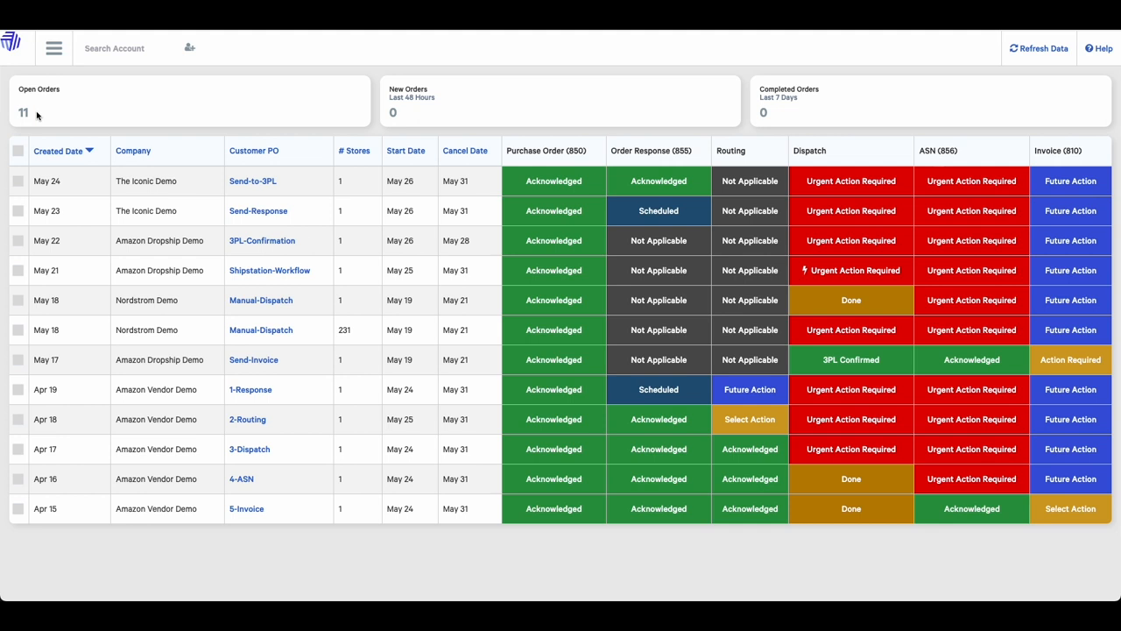
pyautogui.moveTo(303, 121)
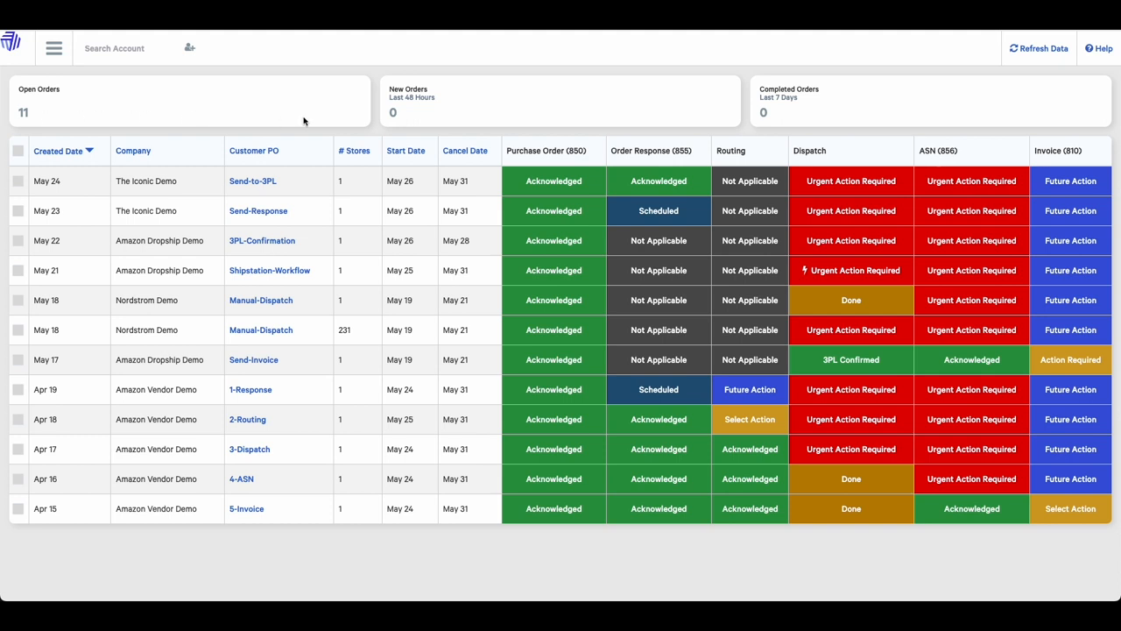
pyautogui.moveTo(403, 121)
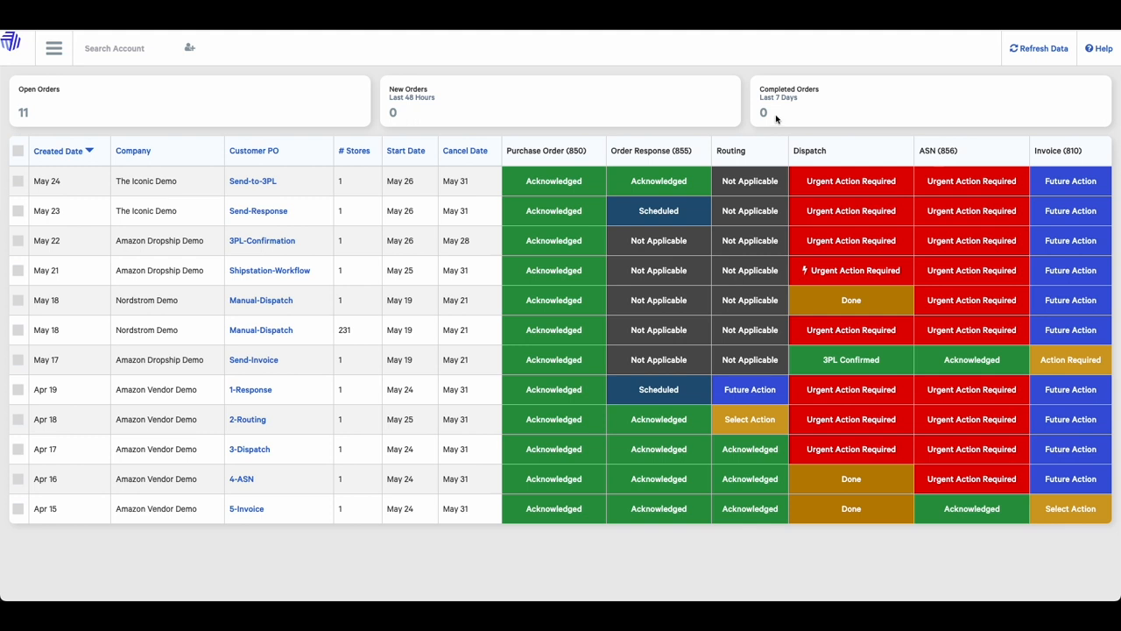
# - Show the order filter sidebar and select the Keyword Search and Date Range fields
pyautogui.click(53, 47)
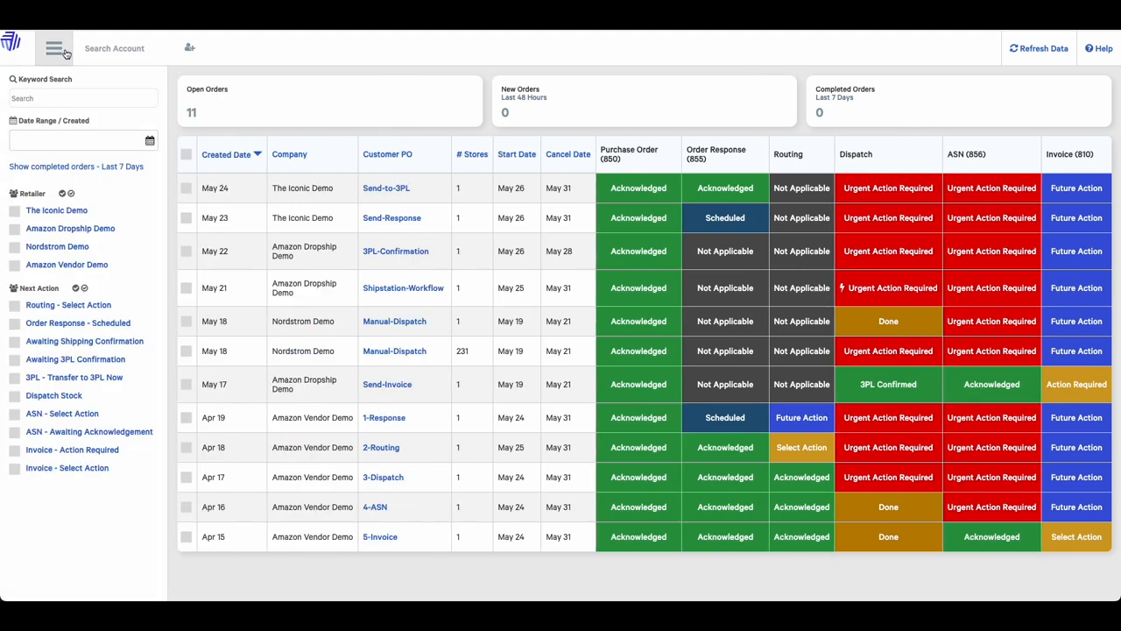
pyautogui.click(83, 97)
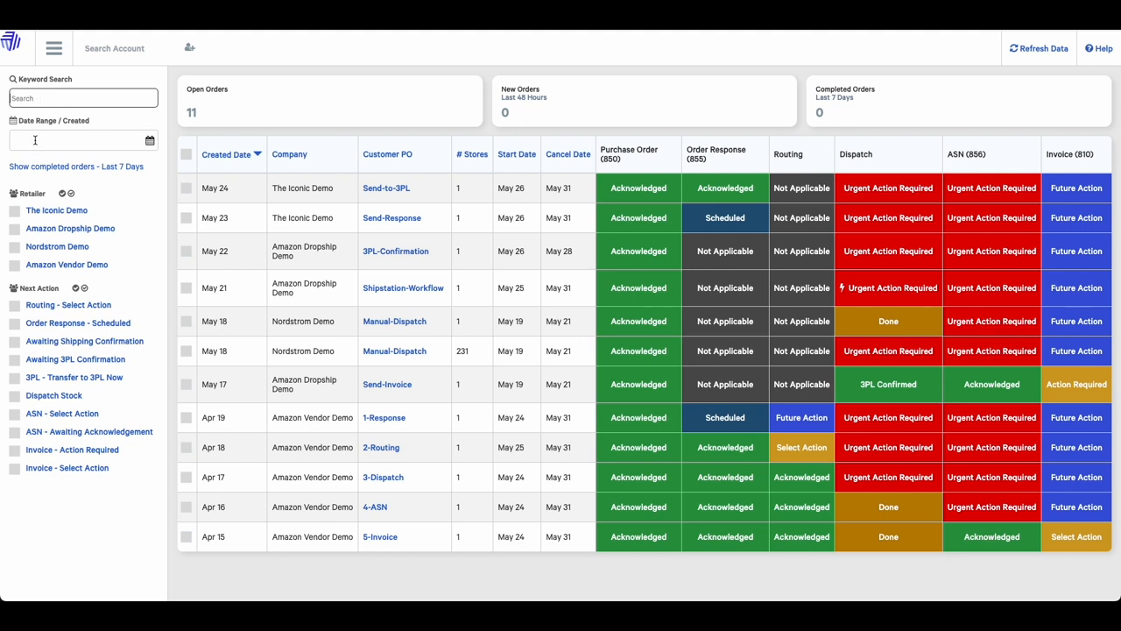
pyautogui.click(83, 140)
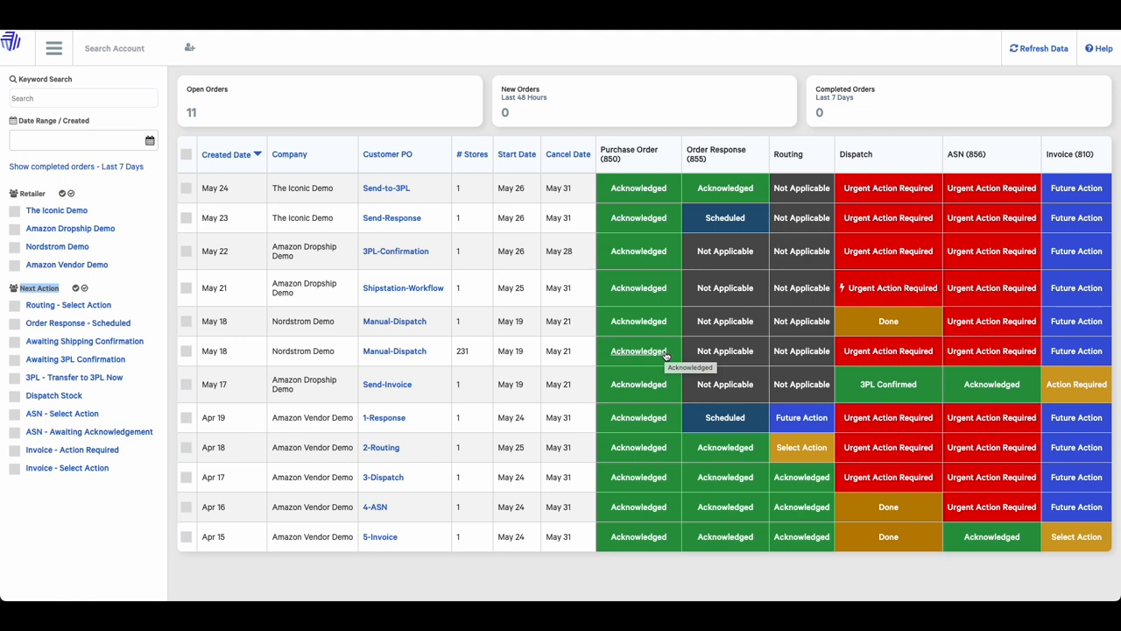
pyautogui.moveTo(751, 397)
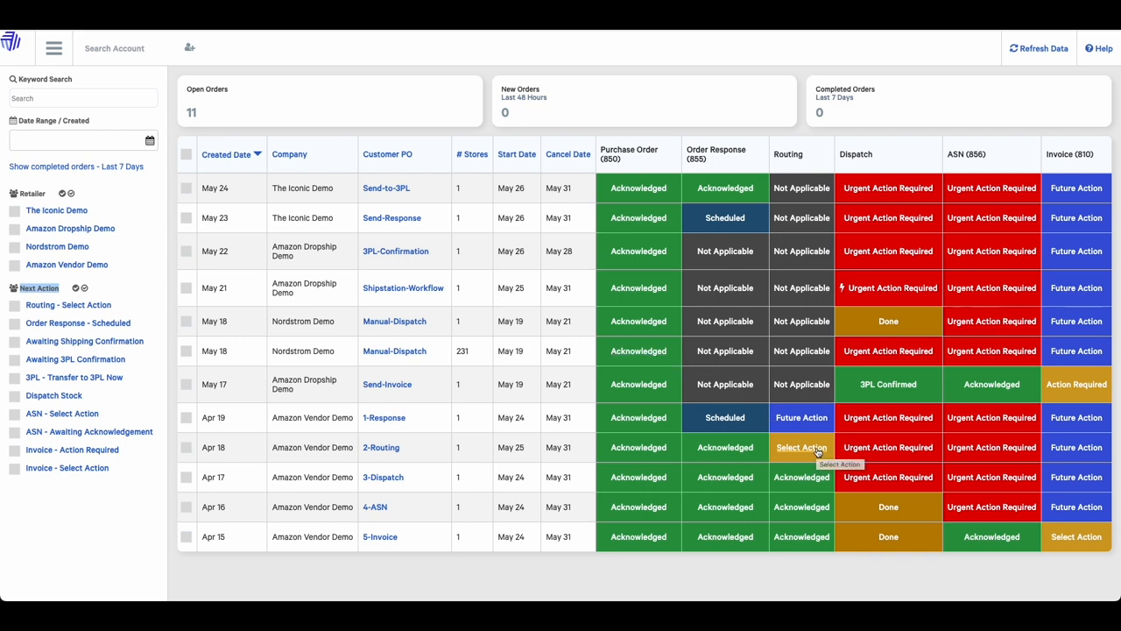
pyautogui.moveTo(800, 417)
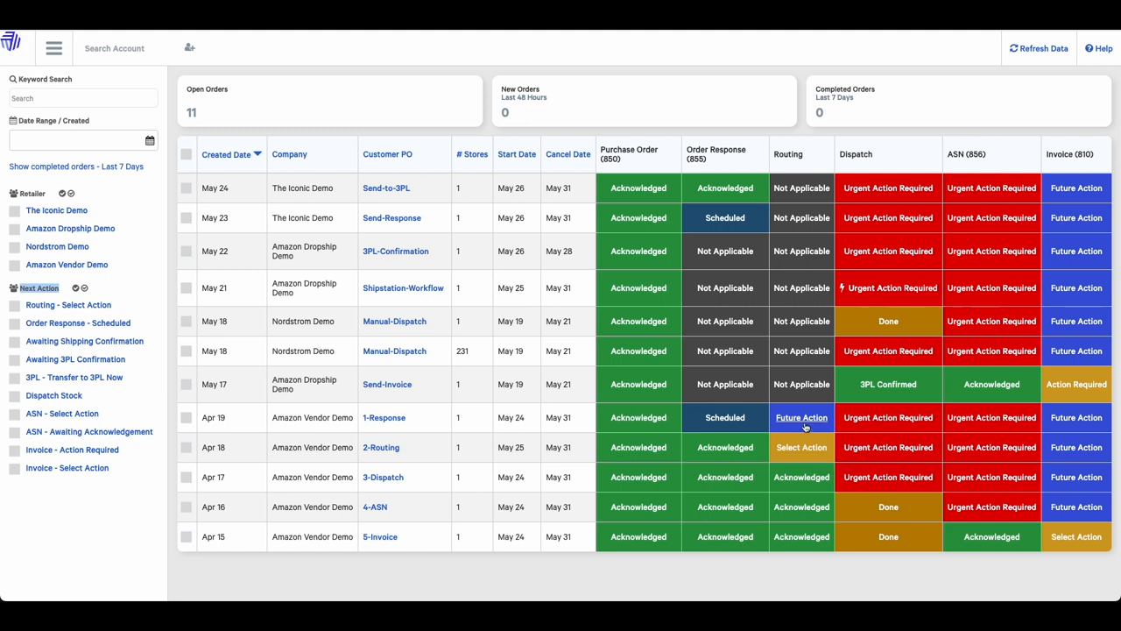
pyautogui.moveTo(801, 416)
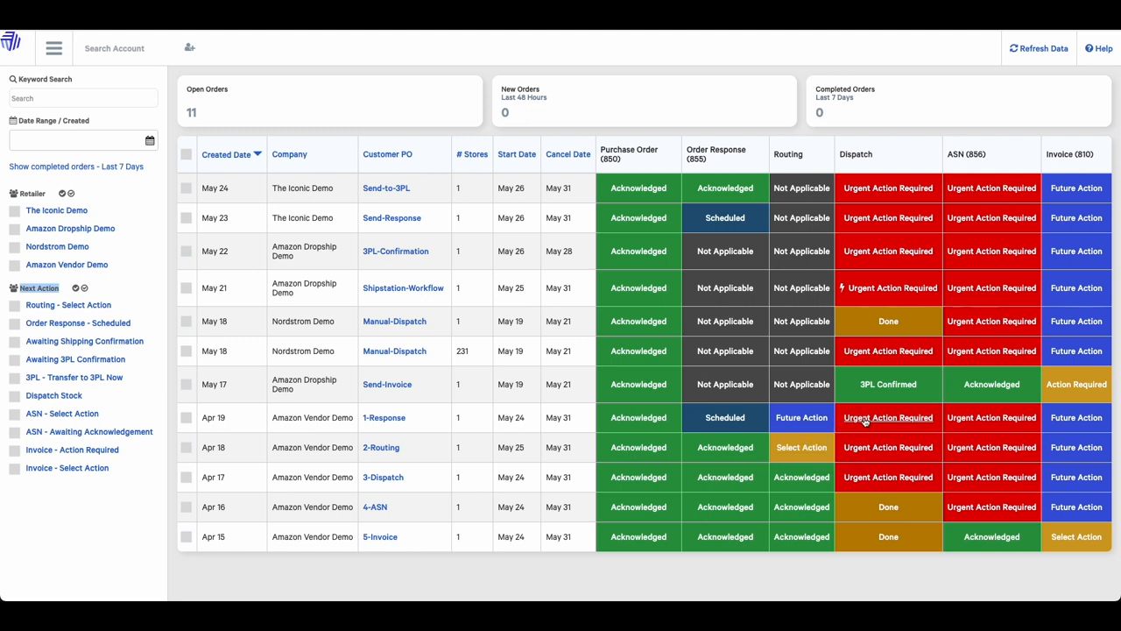
pyautogui.moveTo(887, 417)
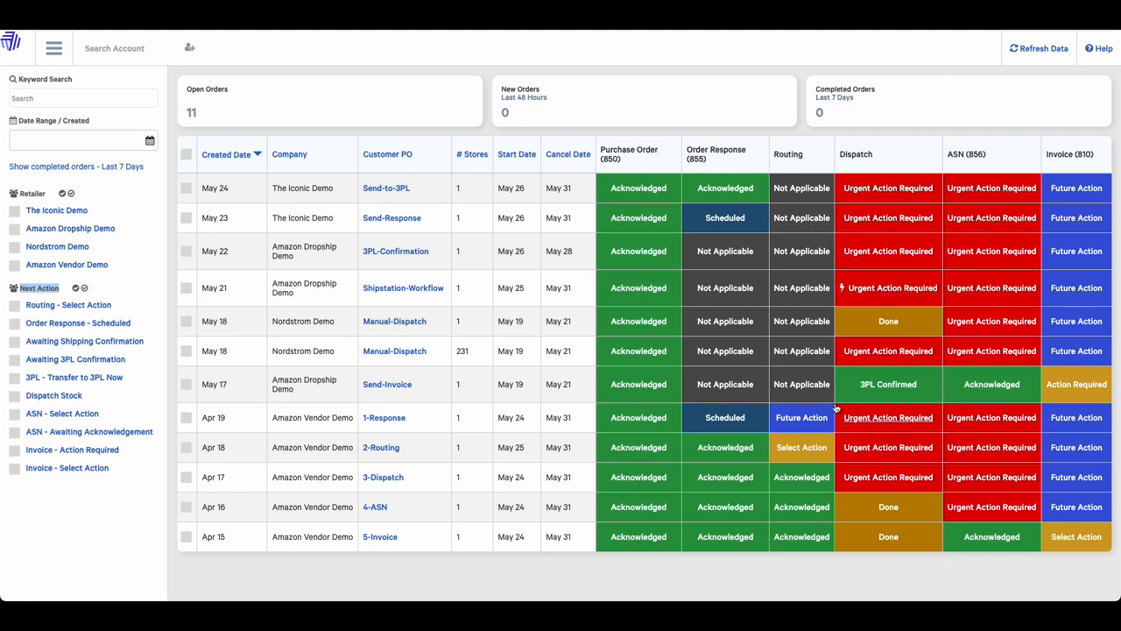
pyautogui.moveTo(801, 383)
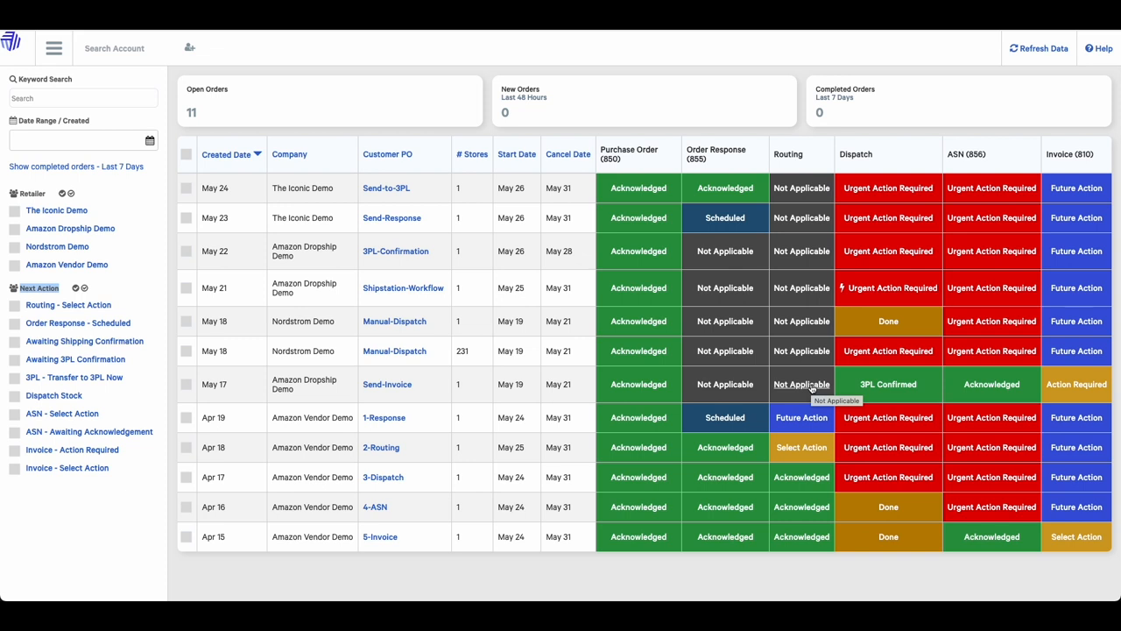
pyautogui.moveTo(528, 287)
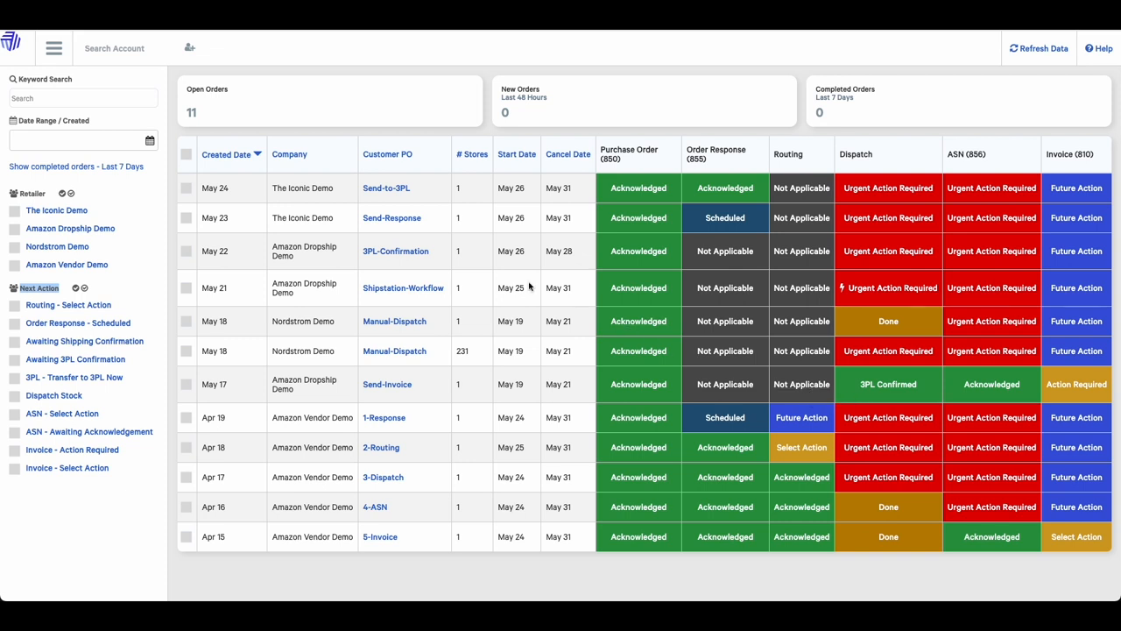
pyautogui.moveTo(385, 187)
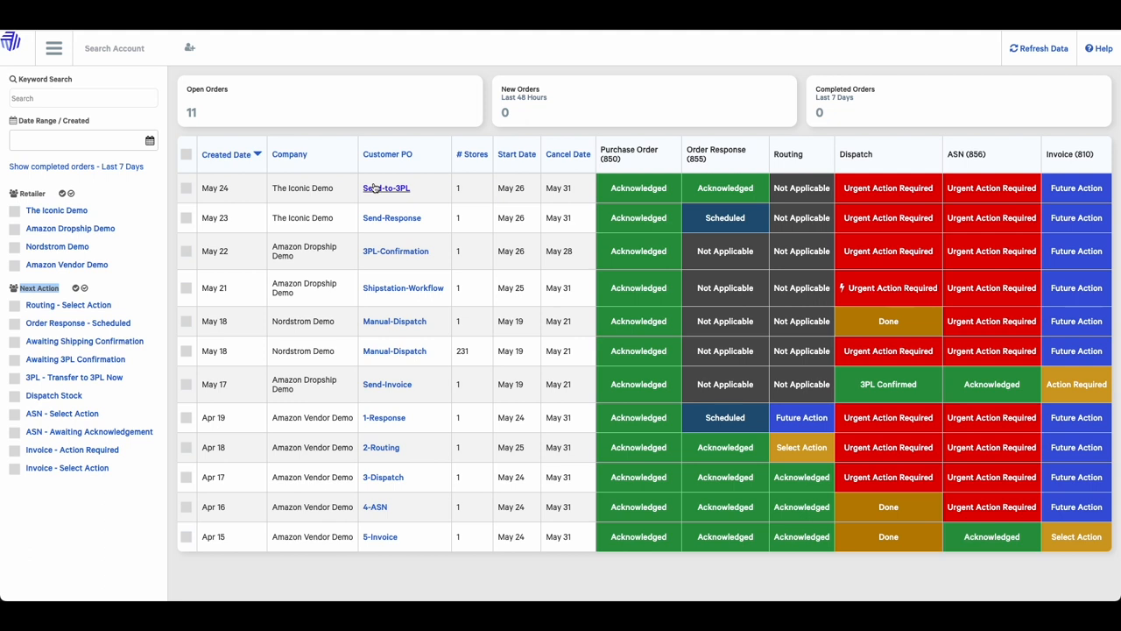
pyautogui.moveTo(386, 187)
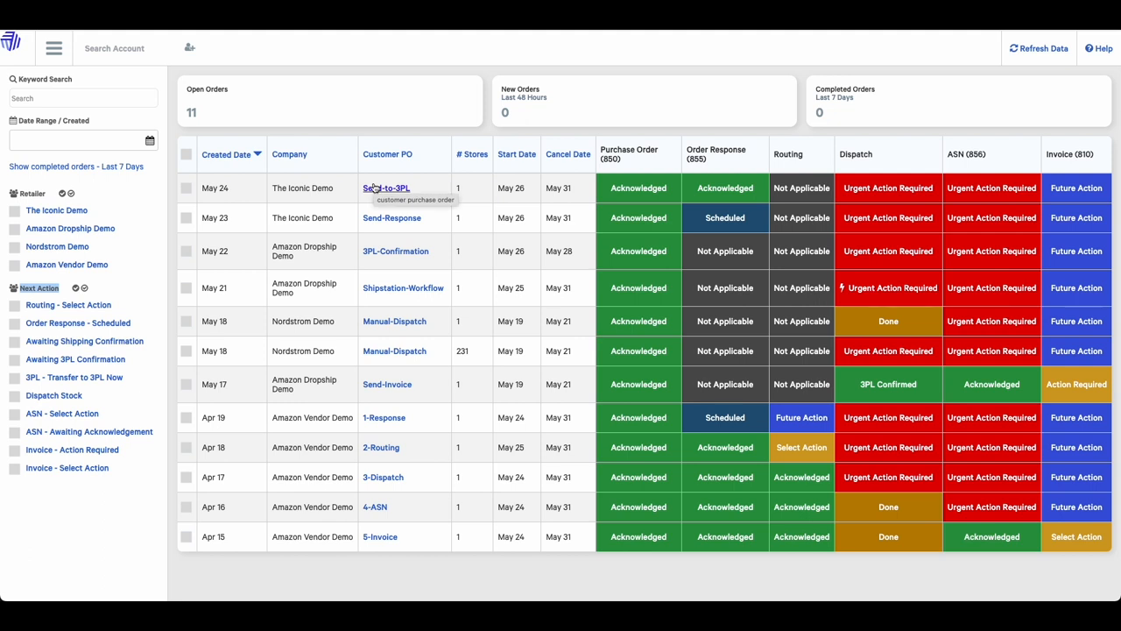
pyautogui.click(386, 188)
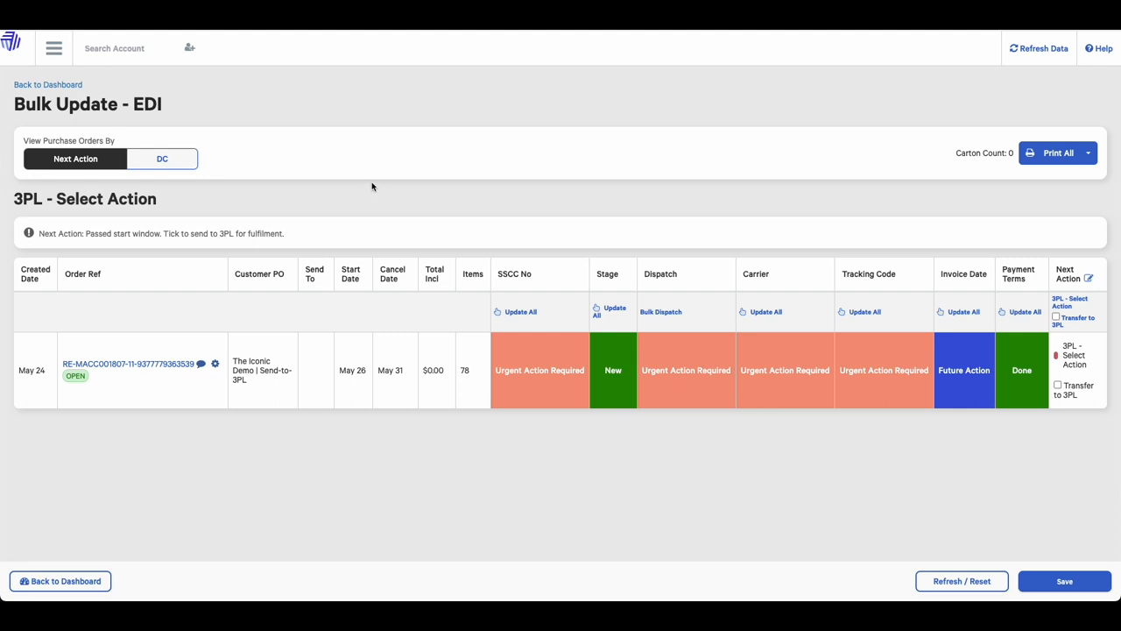
pyautogui.click(48, 84)
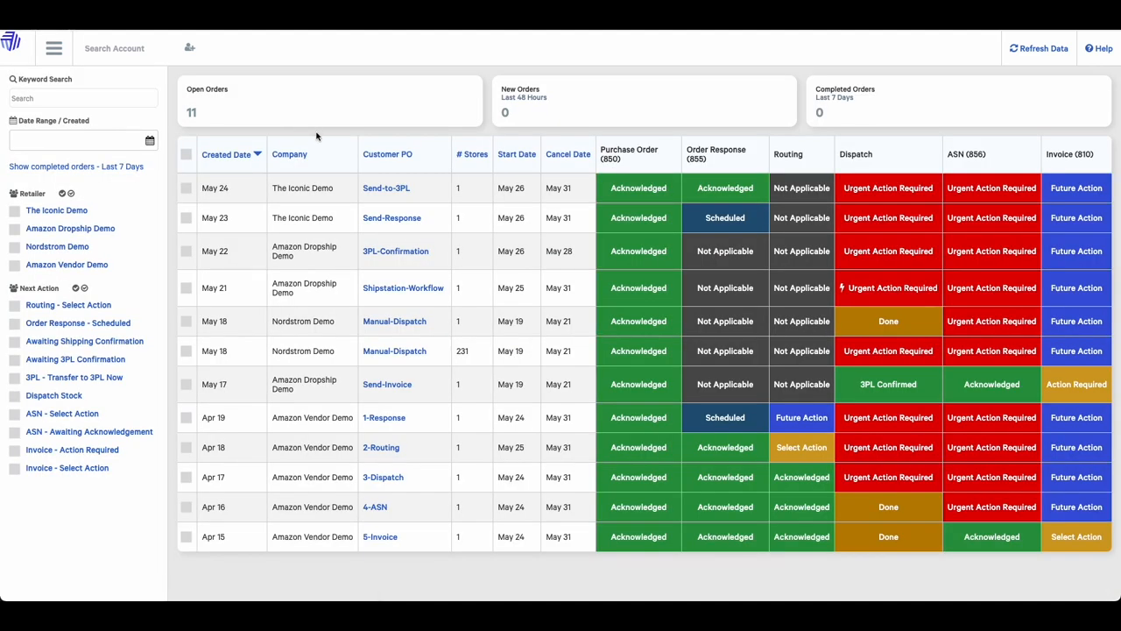
pyautogui.moveTo(194, 194)
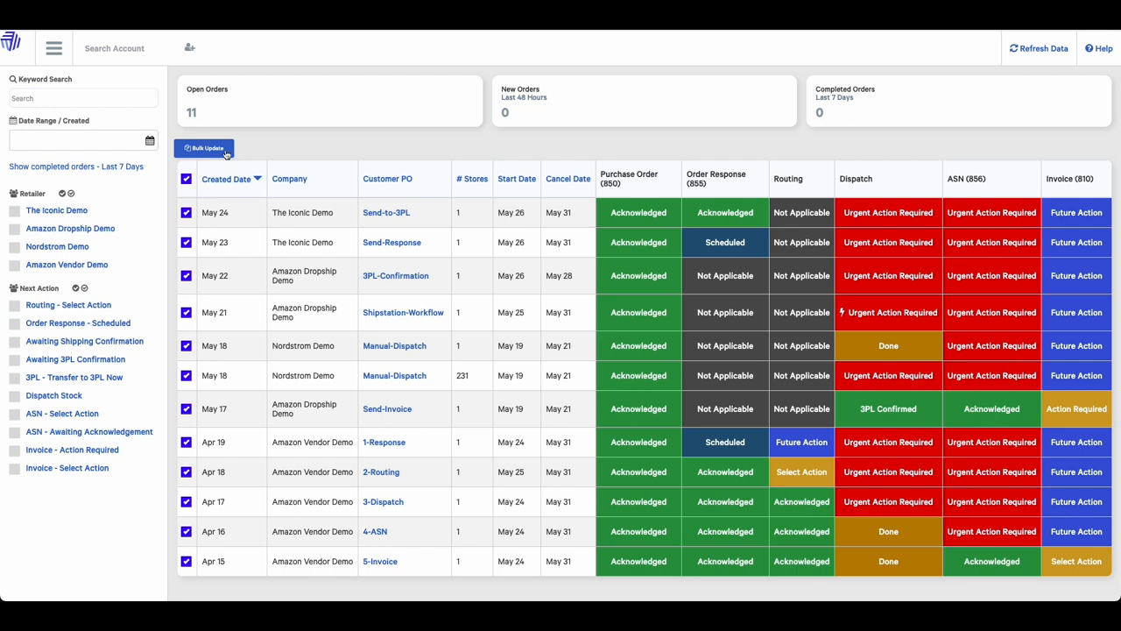
pyautogui.moveTo(204, 147)
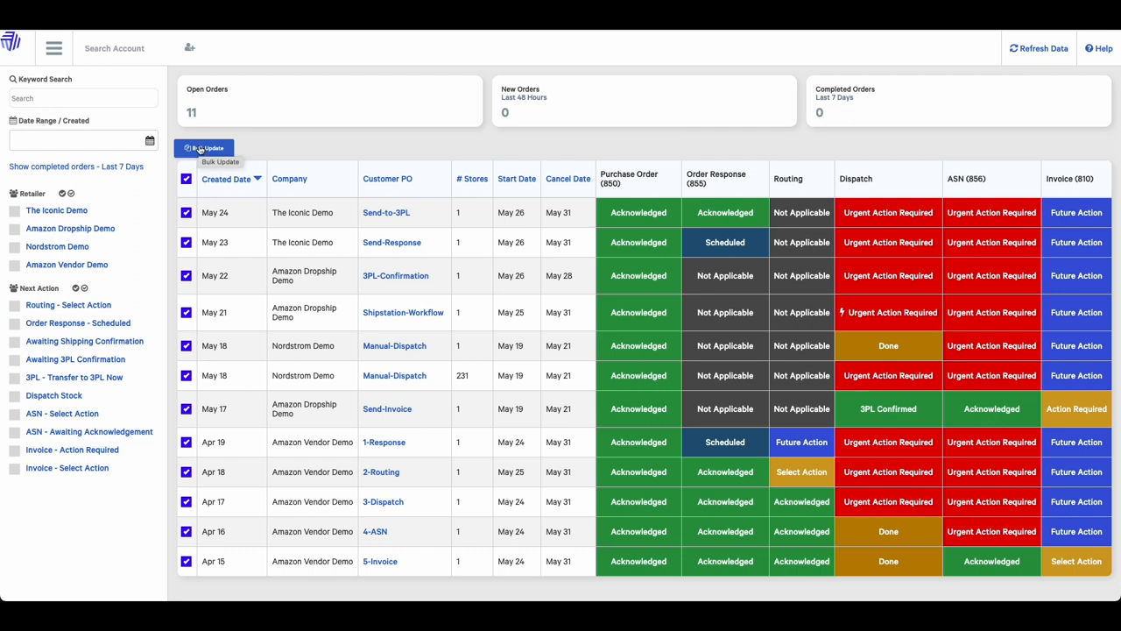
# - Open Bulk Update for all 11 checked orders
pyautogui.click(203, 147)
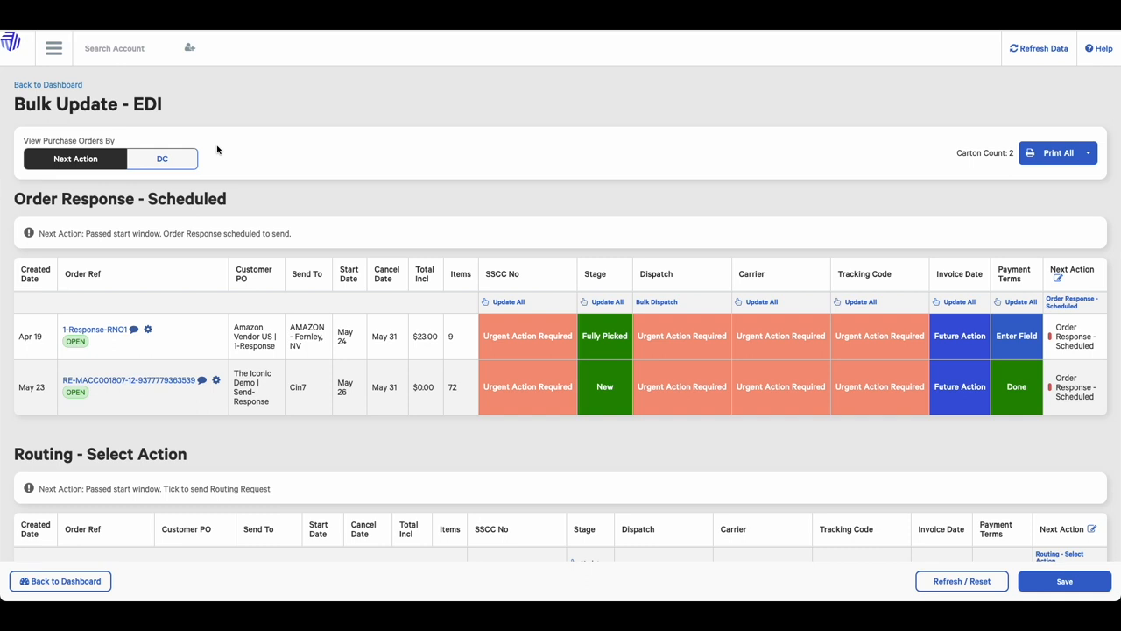
pyautogui.doubleClick(61, 233)
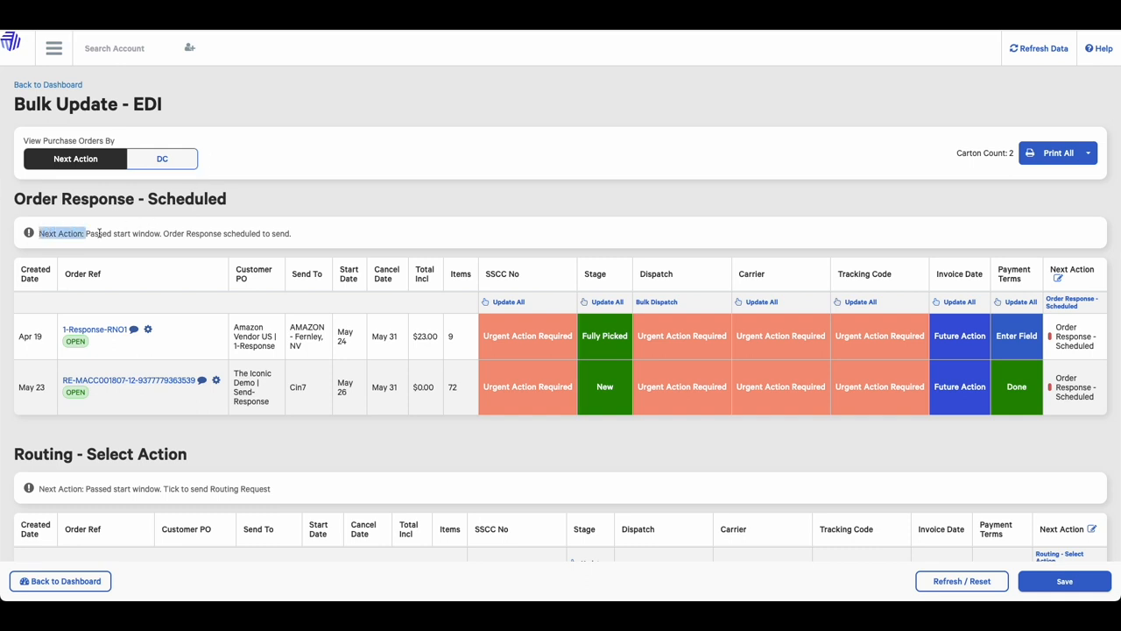
pyautogui.moveTo(83, 233); pyautogui.dragTo(291, 233)
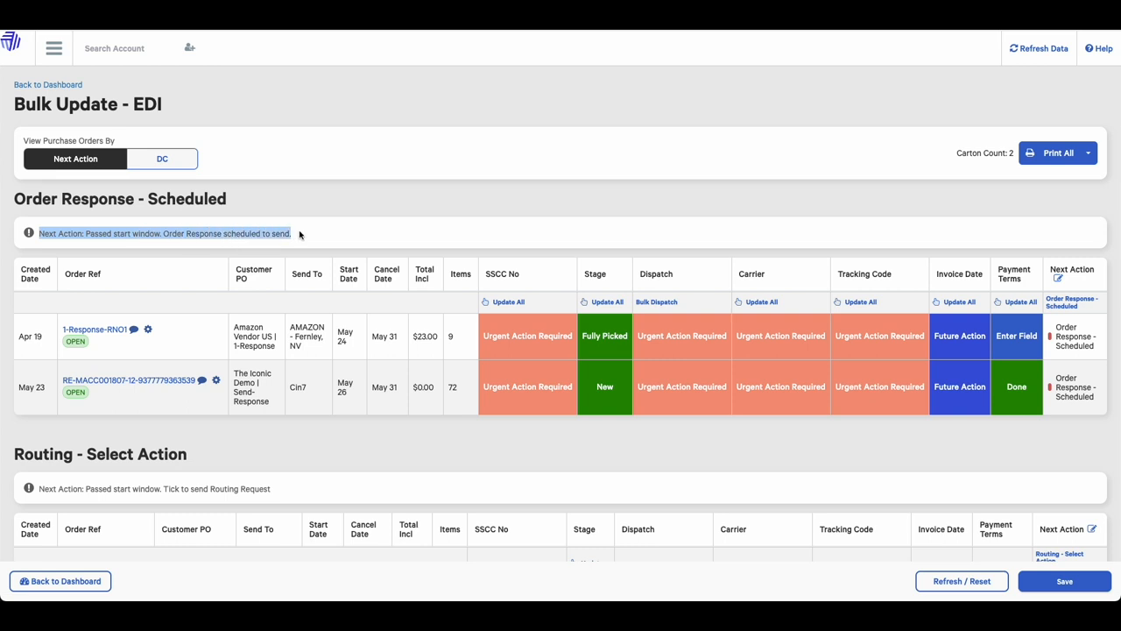
pyautogui.moveTo(316, 236)
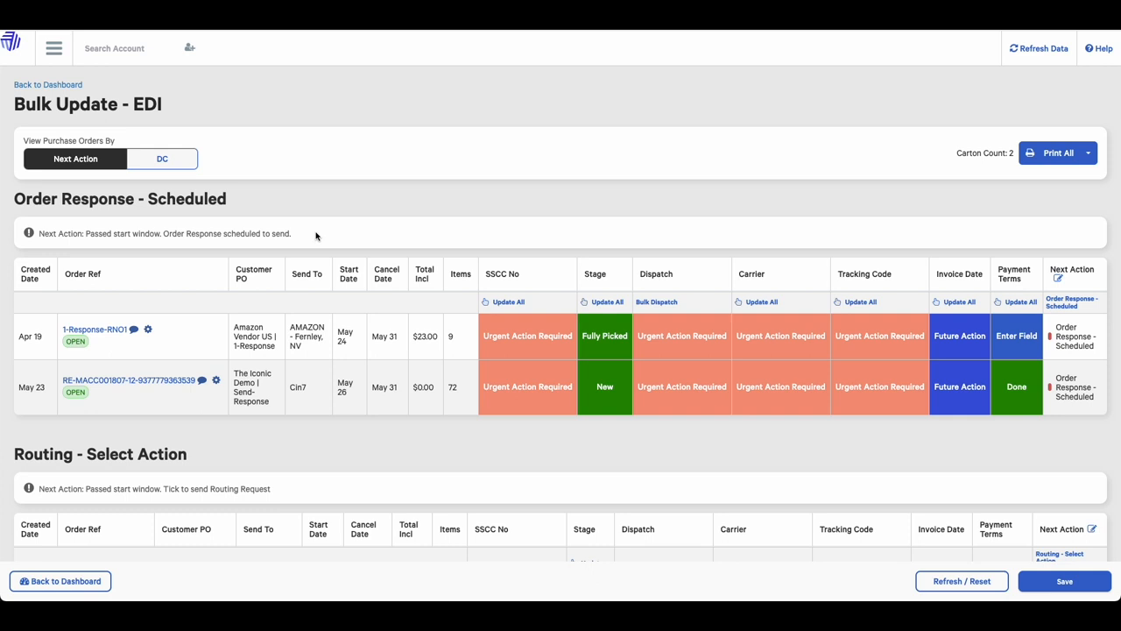
pyautogui.moveTo(880, 254)
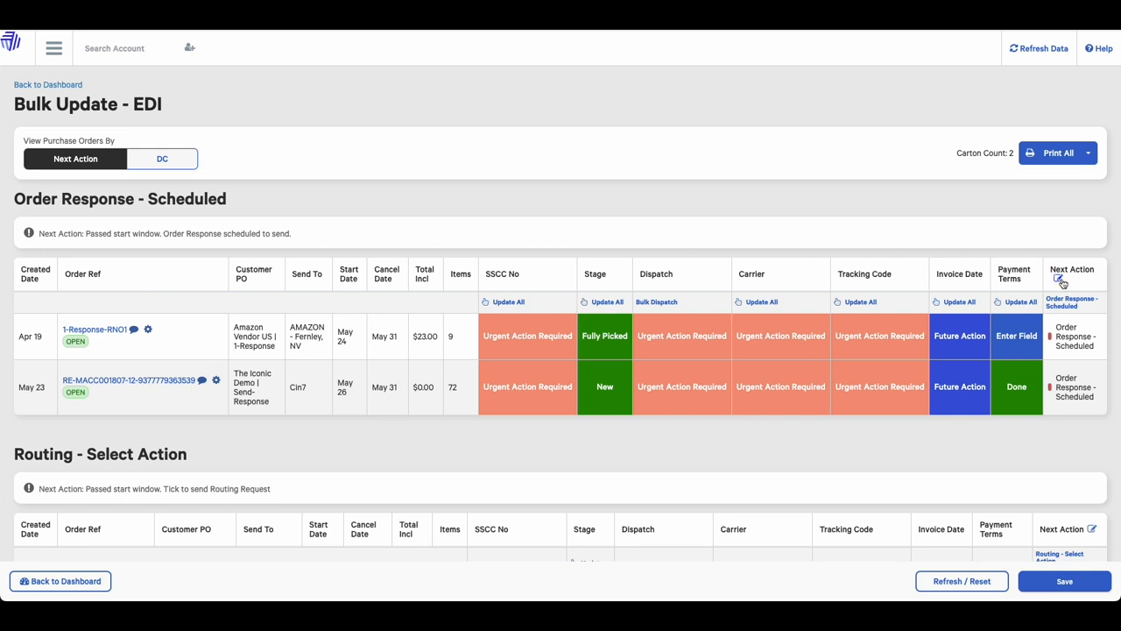
pyautogui.click(1061, 281)
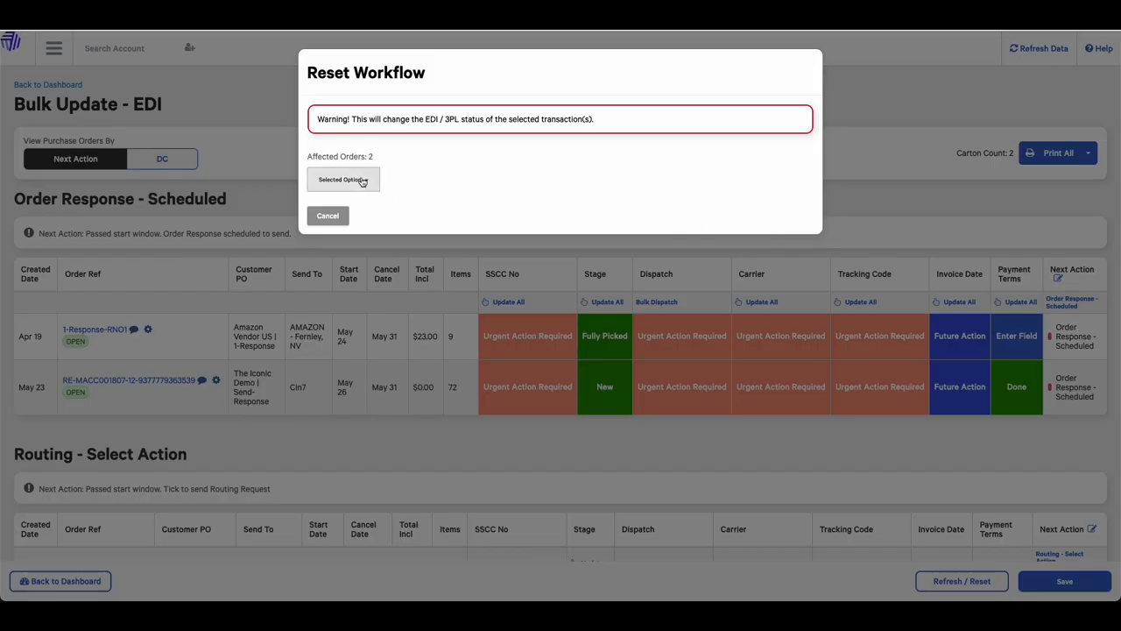
pyautogui.click(327, 216)
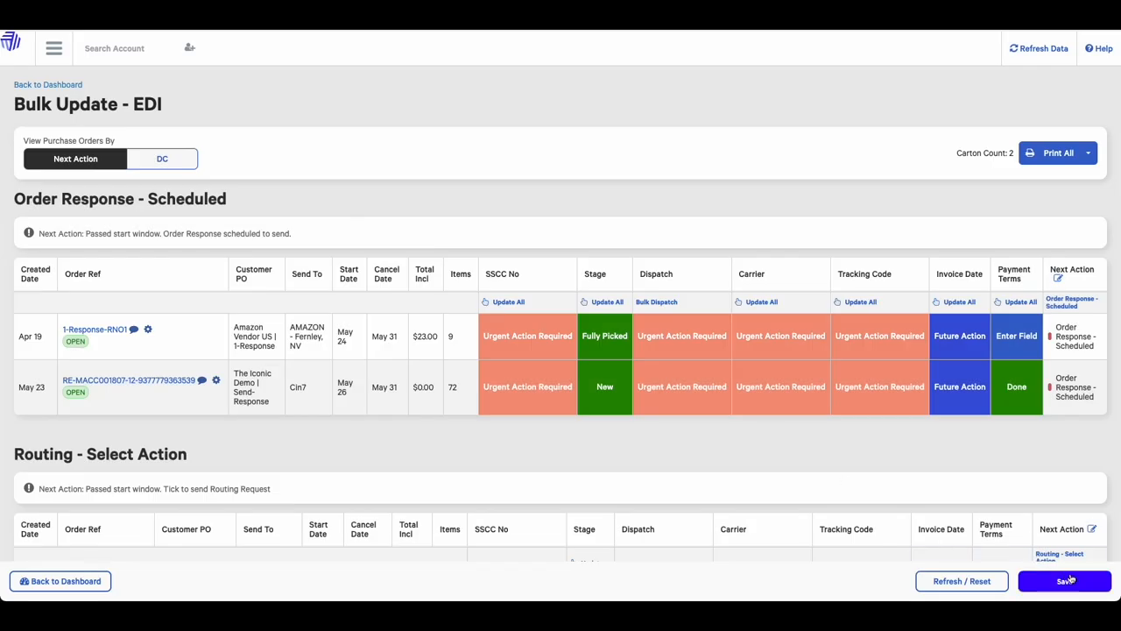
pyautogui.moveTo(718, 420)
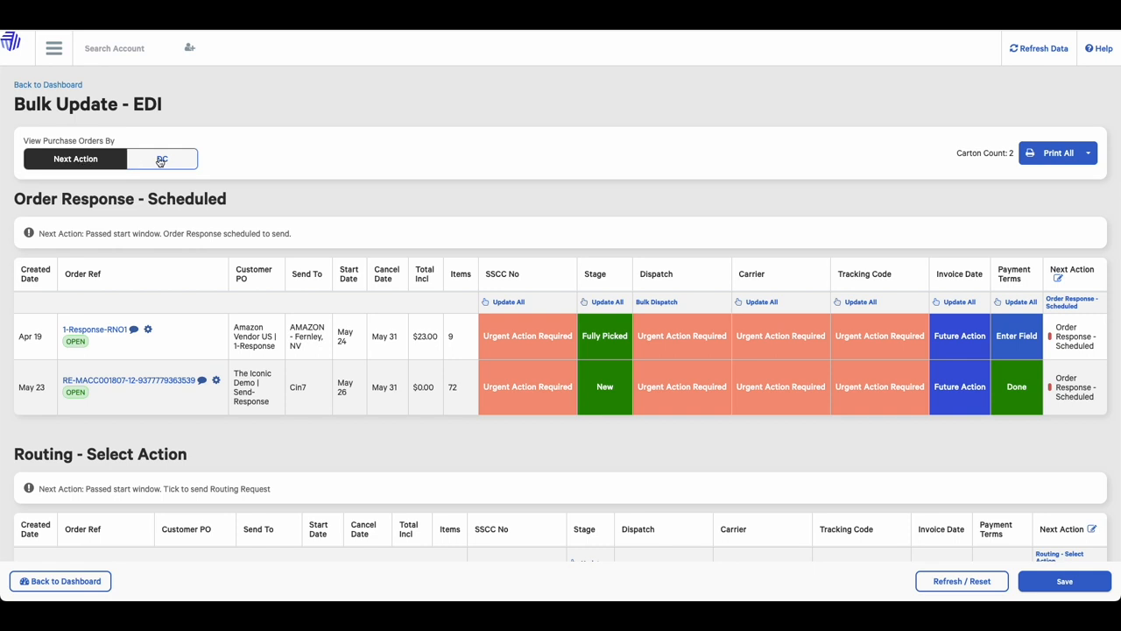
pyautogui.click(161, 158)
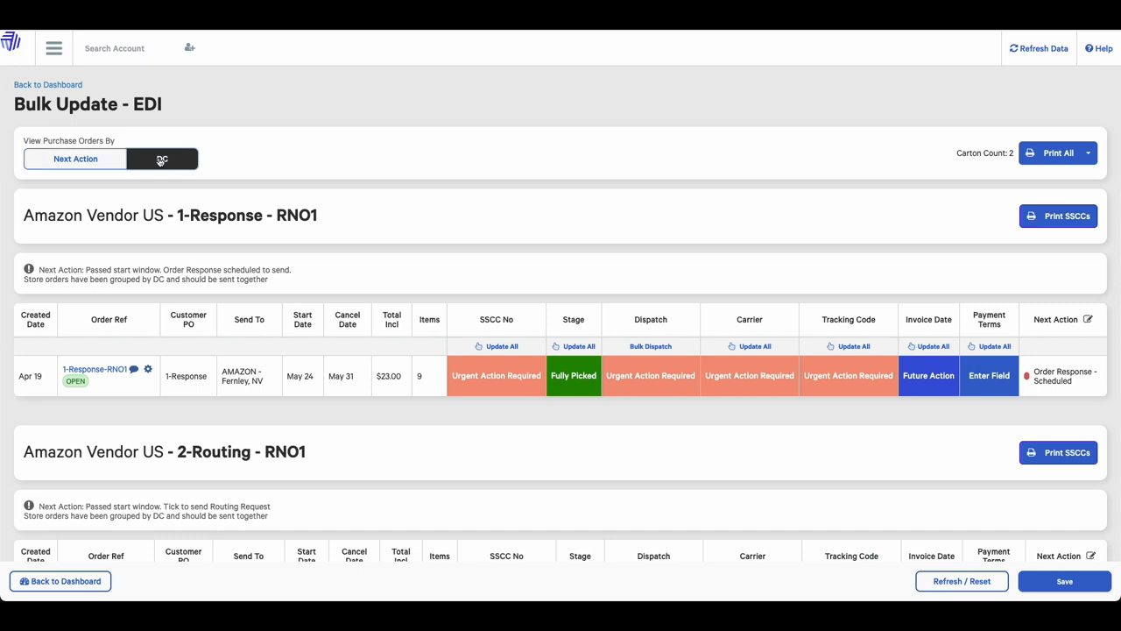
pyautogui.click(75, 159)
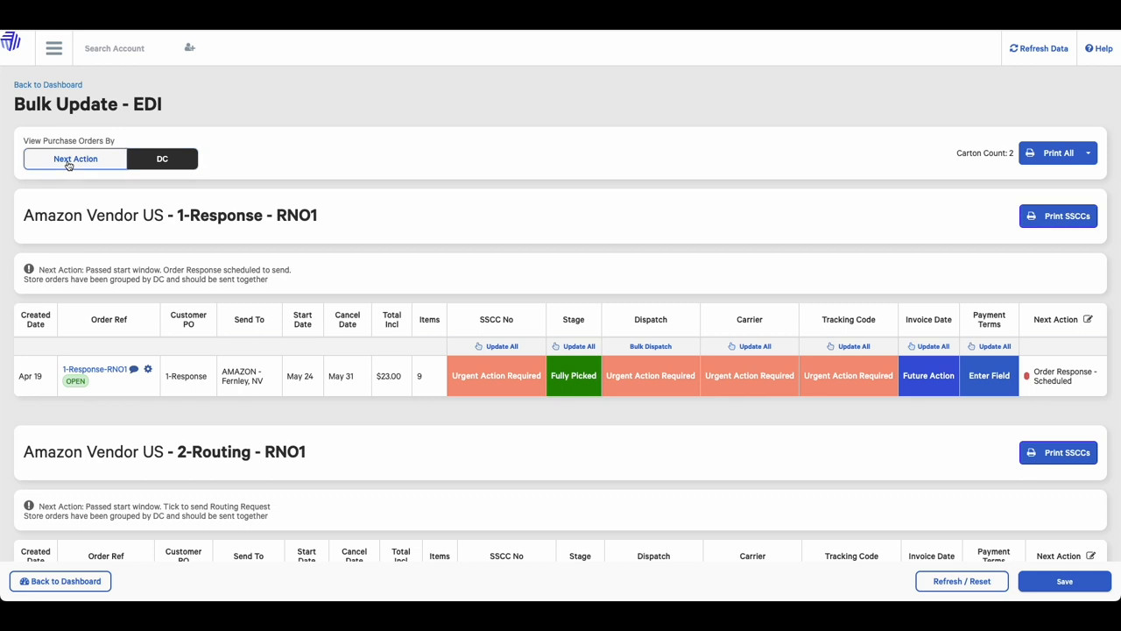
pyautogui.click(74, 158)
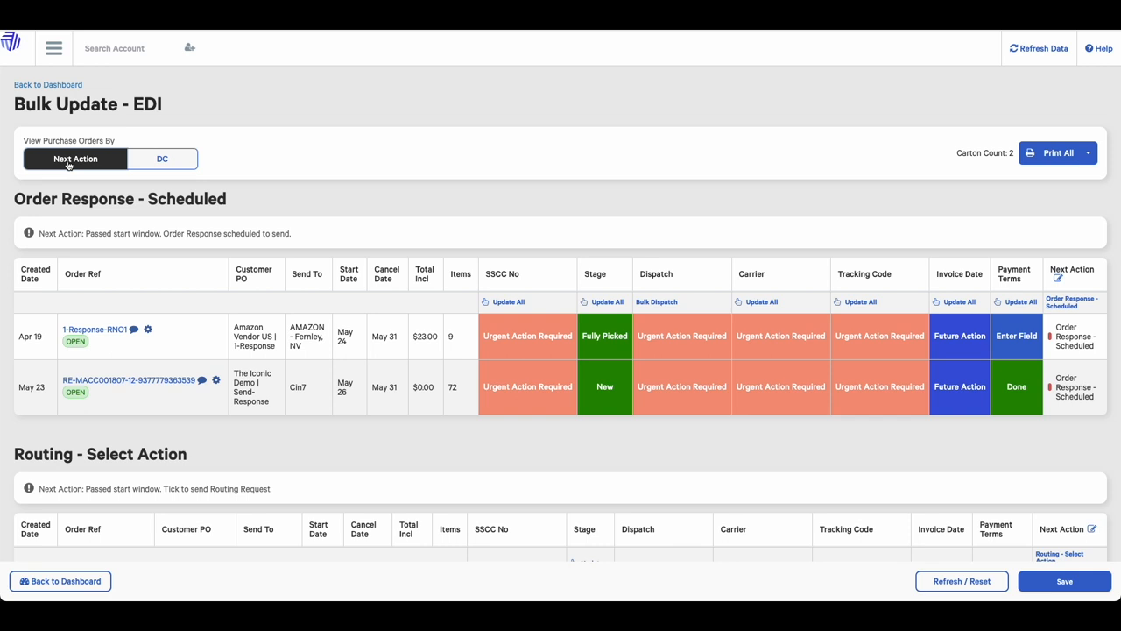
pyautogui.moveTo(284, 218)
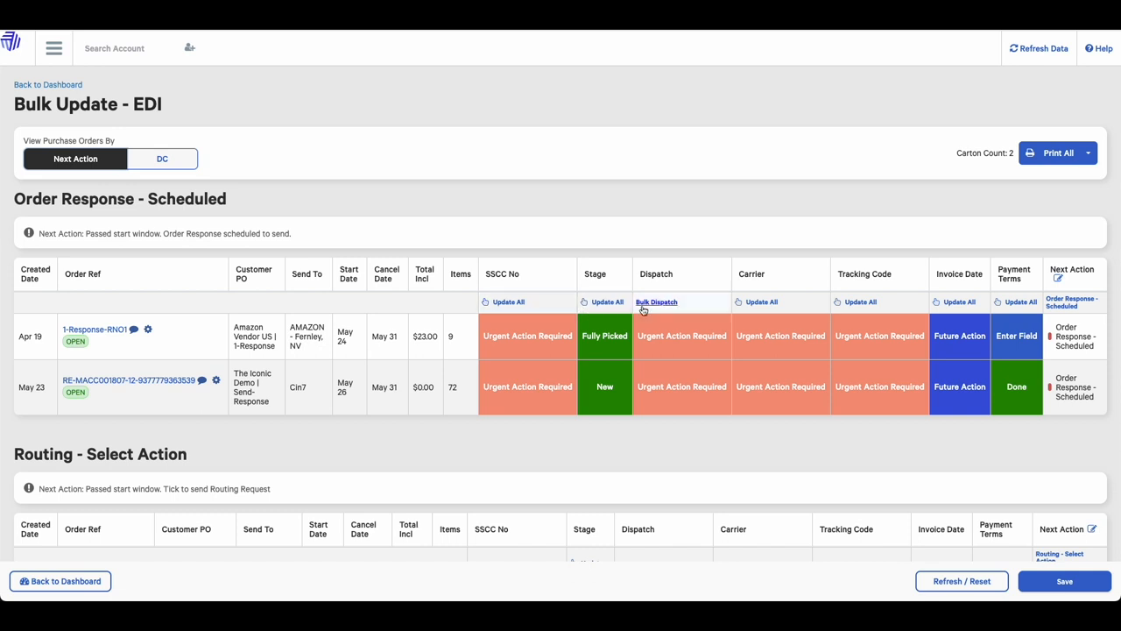
pyautogui.moveTo(760, 301)
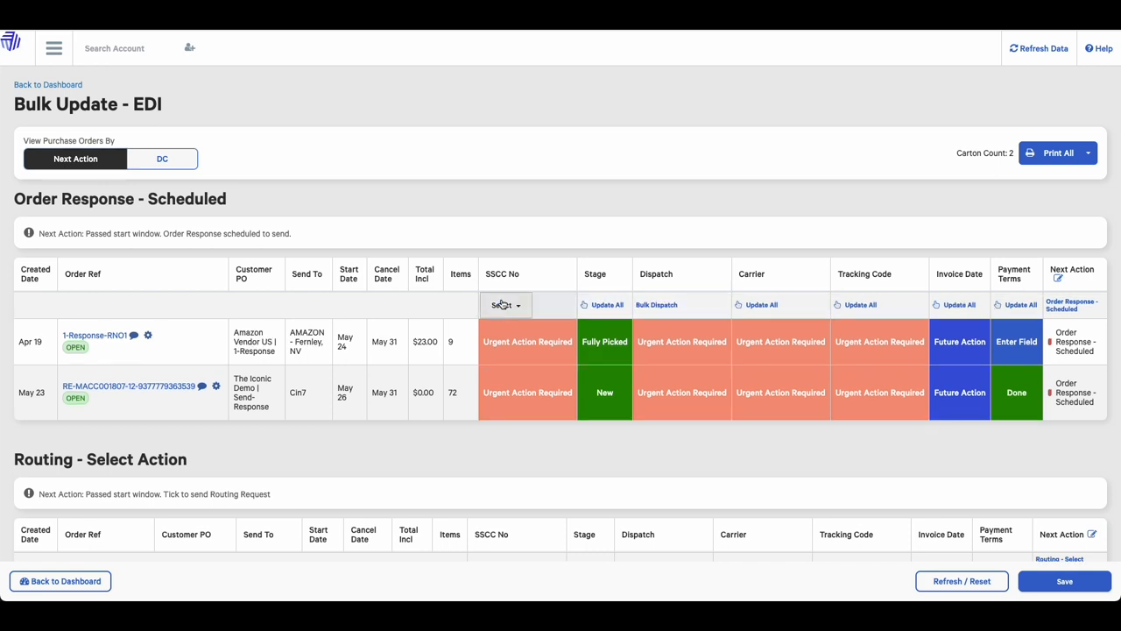
# - Set SSCC No to Single Carton via Update All
pyautogui.click(505, 305)
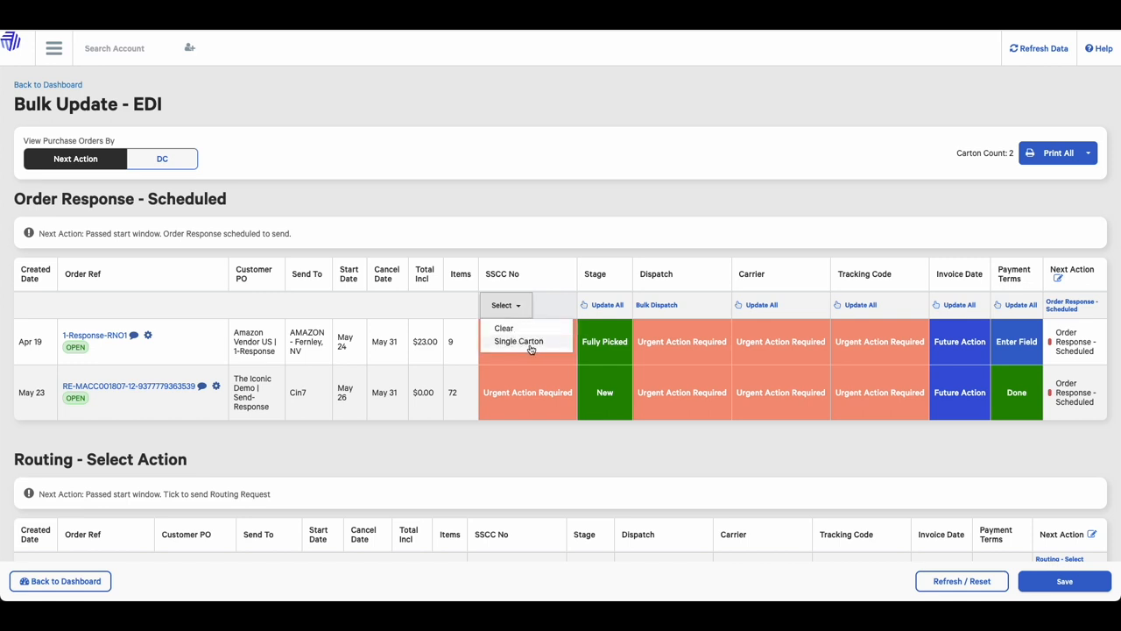
pyautogui.click(518, 341)
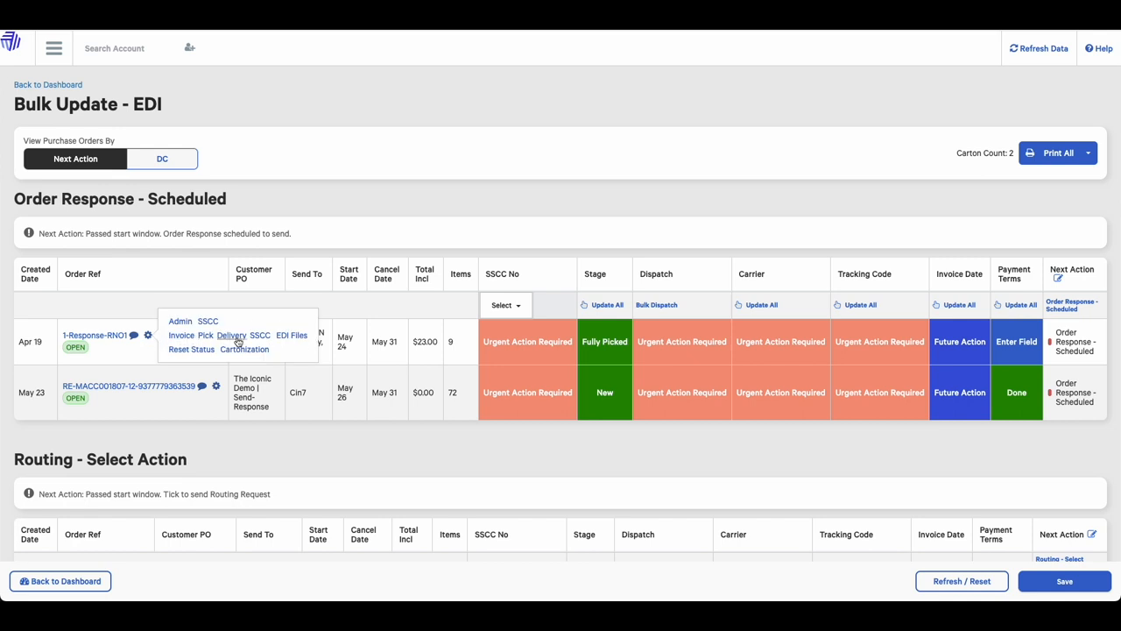
pyautogui.moveTo(292, 339)
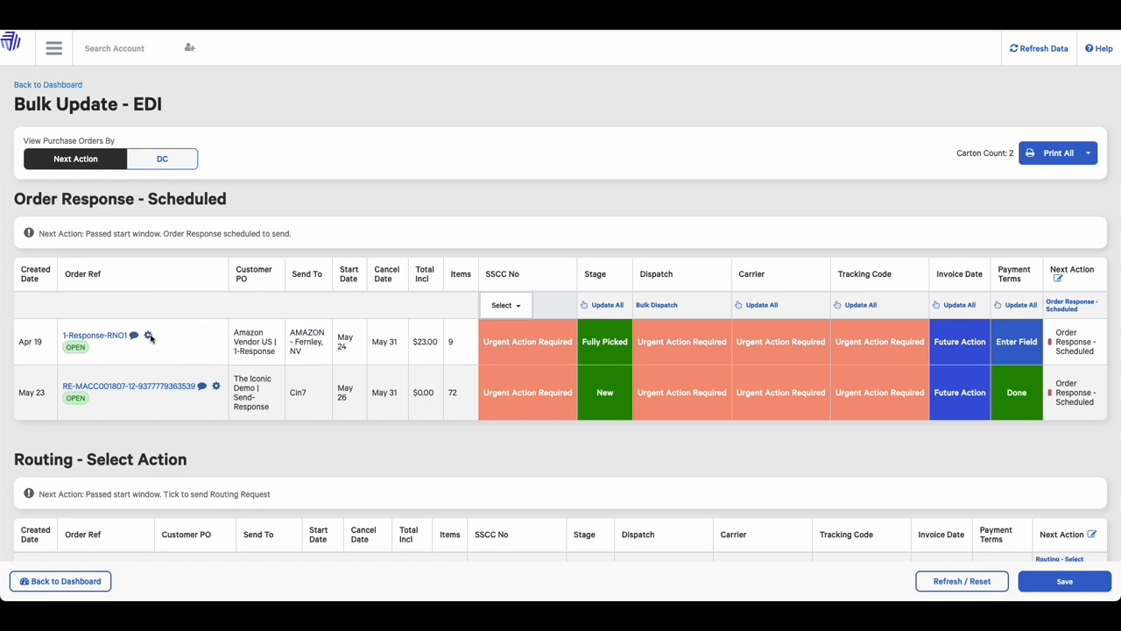
pyautogui.click(190, 348)
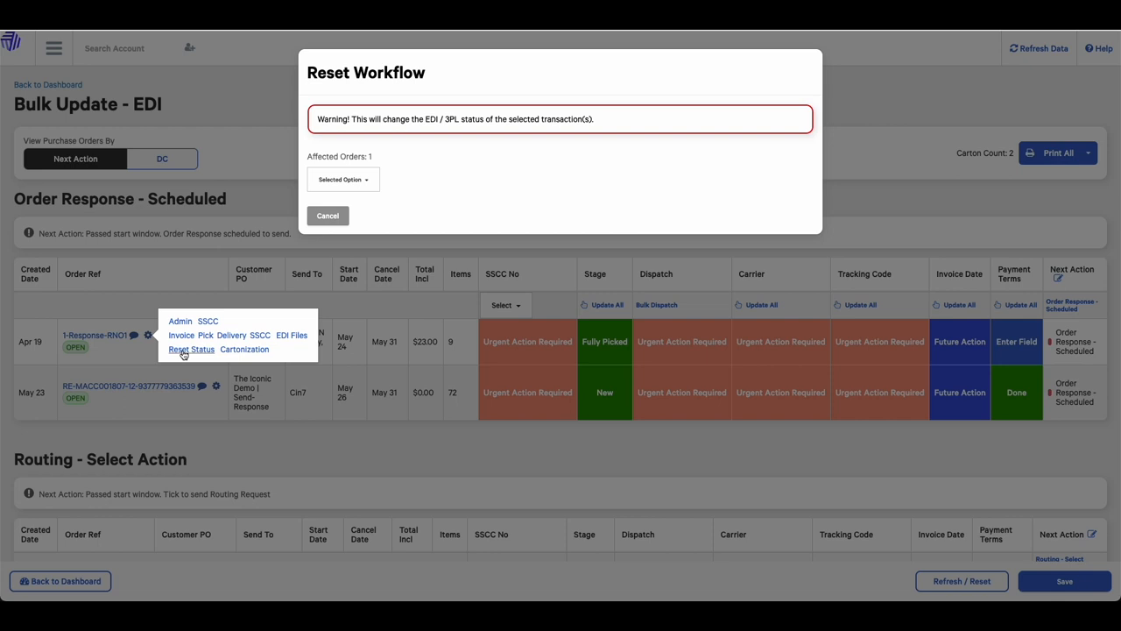
pyautogui.moveTo(425, 209)
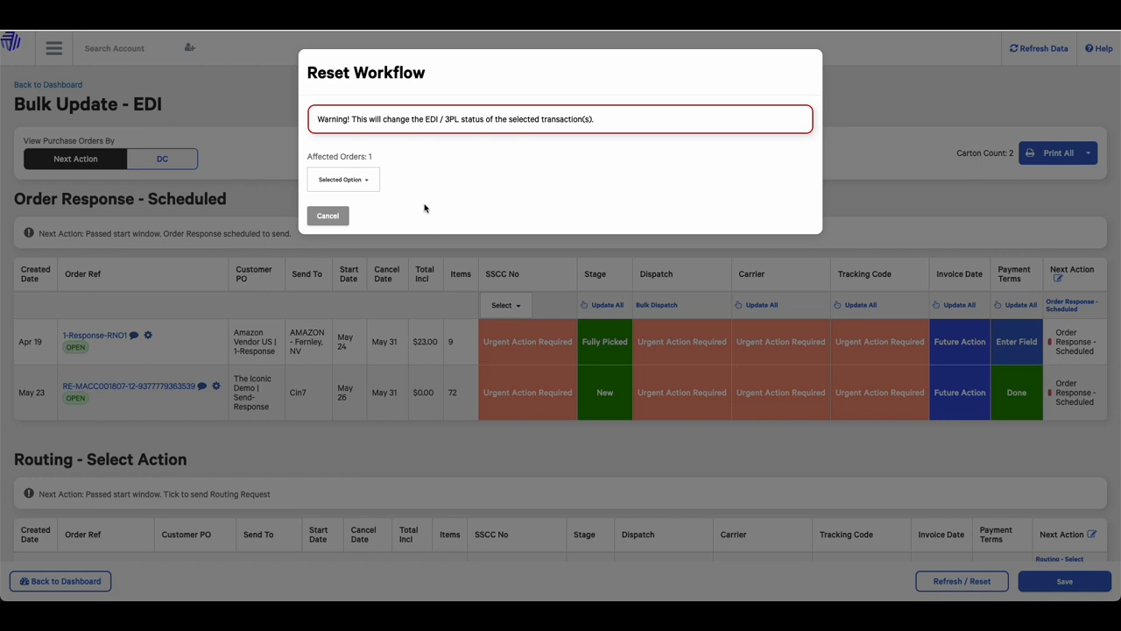
pyautogui.click(342, 179)
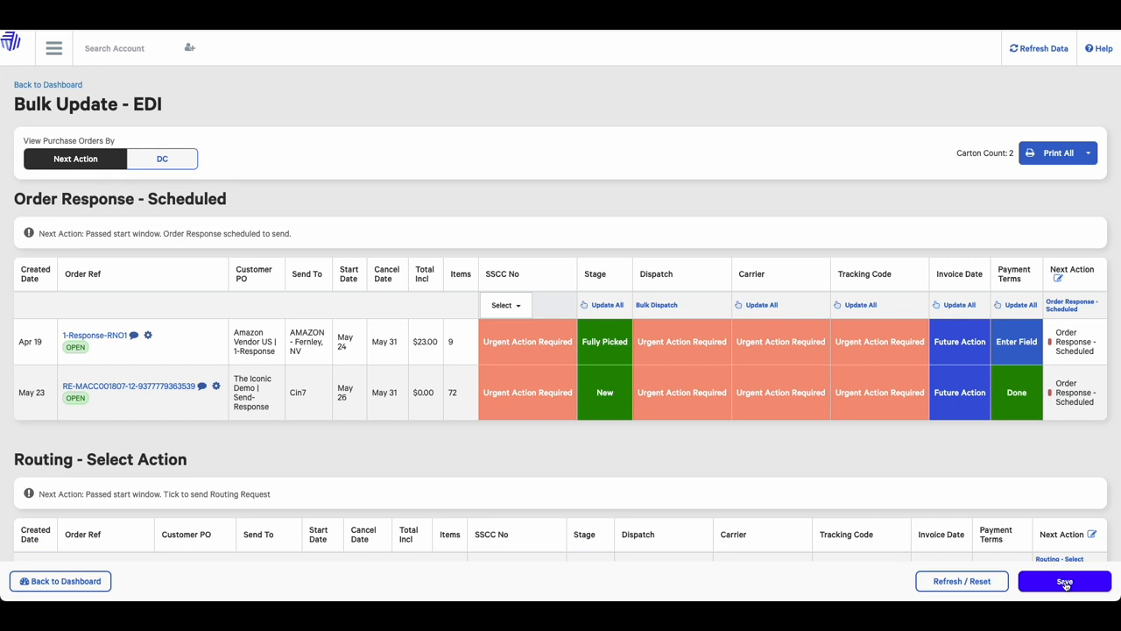
pyautogui.moveTo(114, 335)
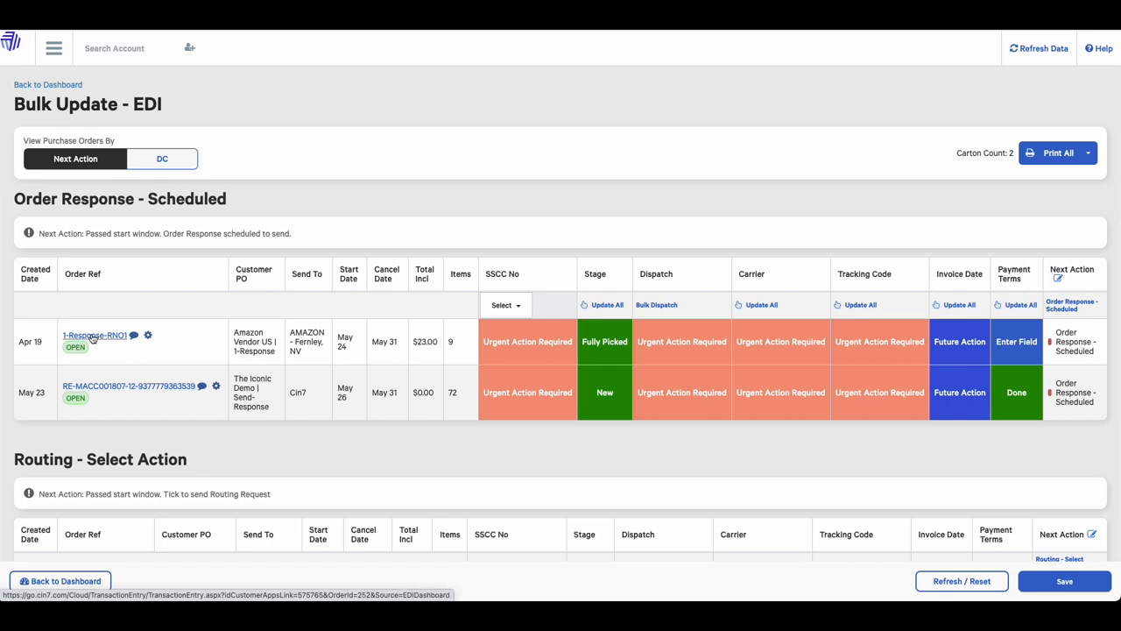
pyautogui.moveTo(95, 339)
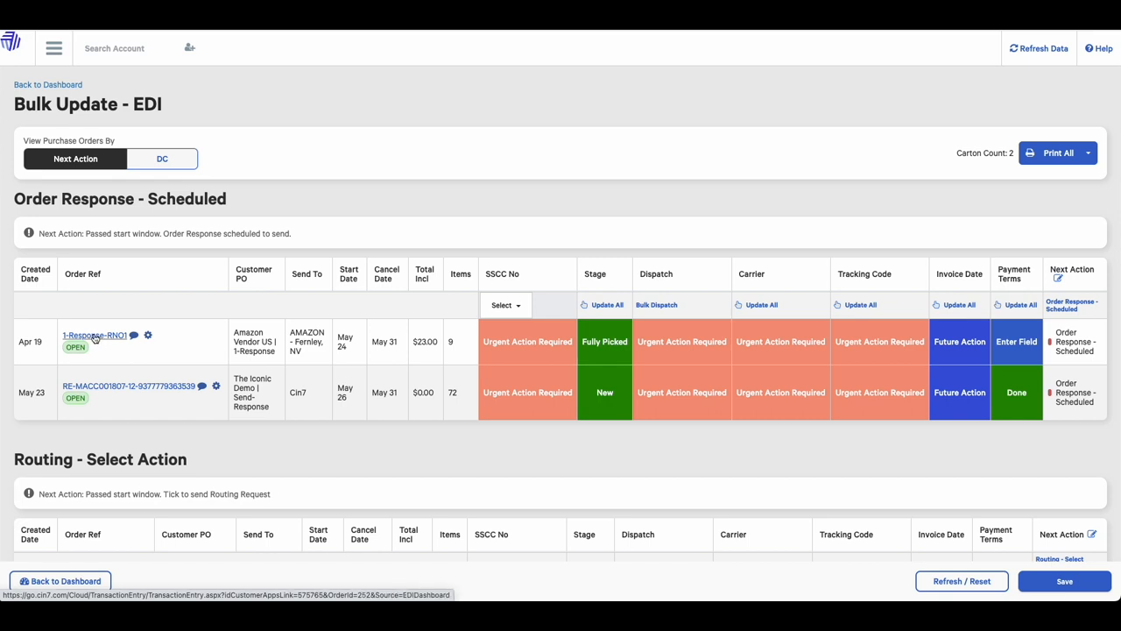
pyautogui.moveTo(416, 317)
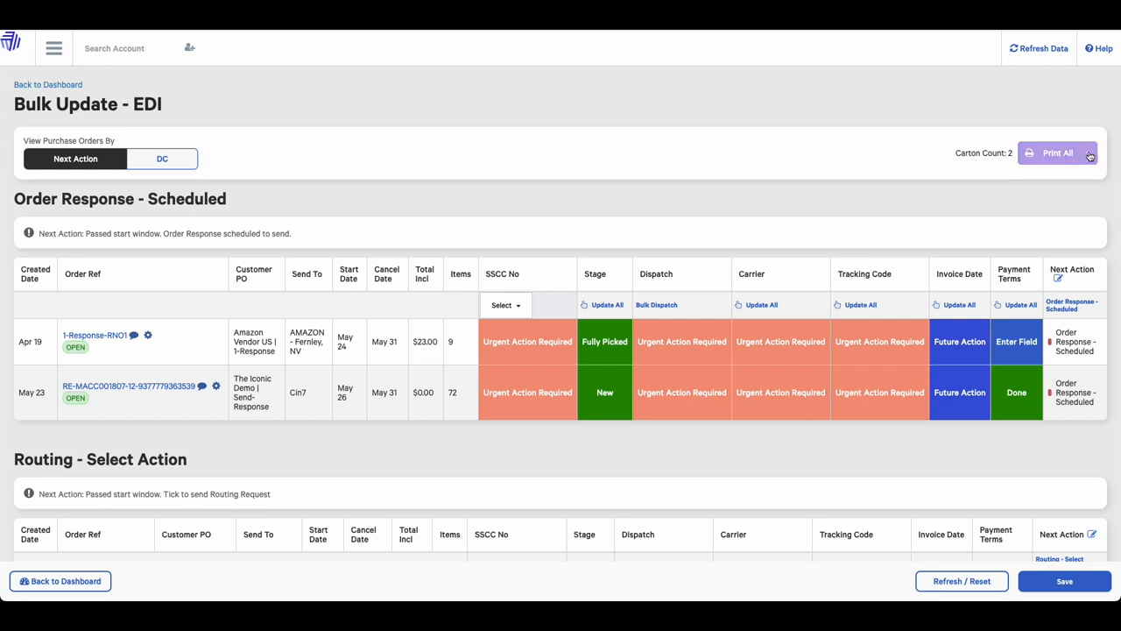
# - Show the Print All dropdown listing Invoice, Pick, Delivery and SSCC documents
pyautogui.click(1088, 152)
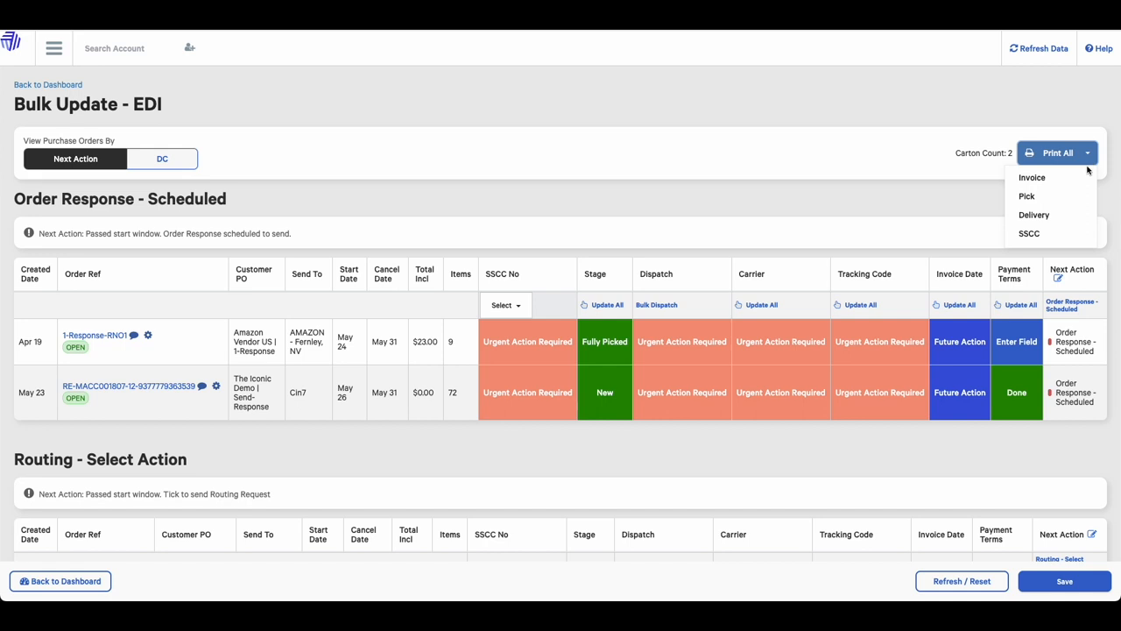
pyautogui.moveTo(1033, 214)
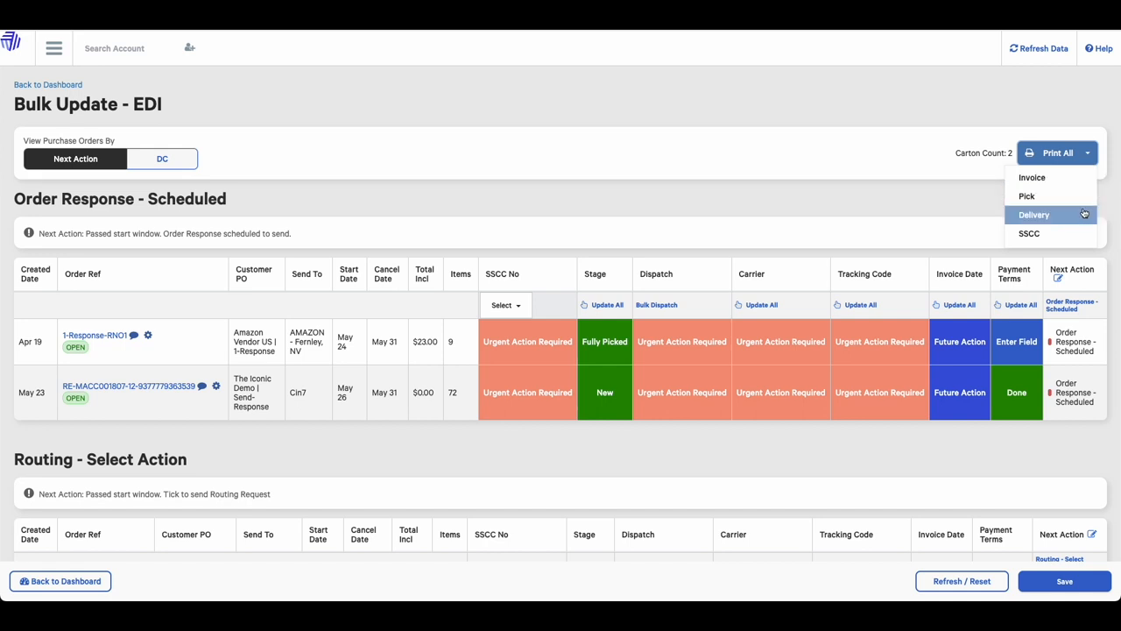